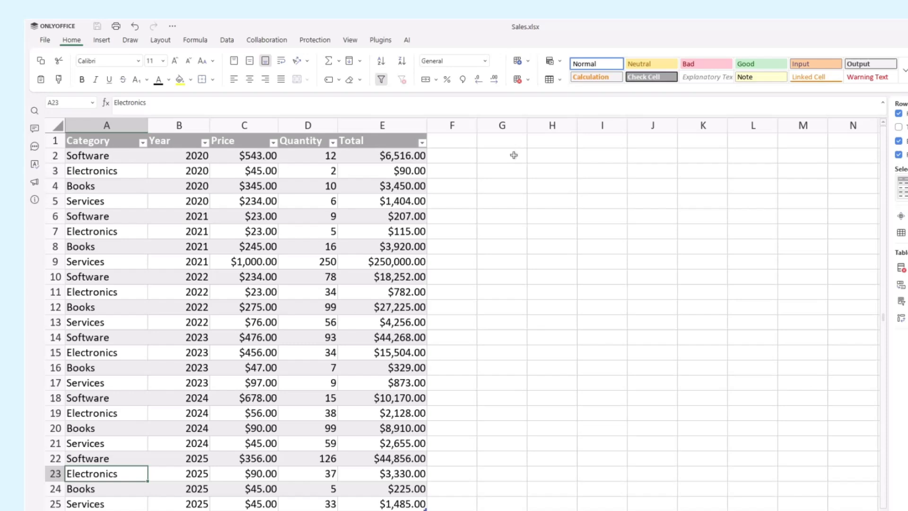
# - Enter in G2 =AI("Sum up all Total in Table1 where Category column contains Electronics"), returning 21949
pyautogui.write('=AI')
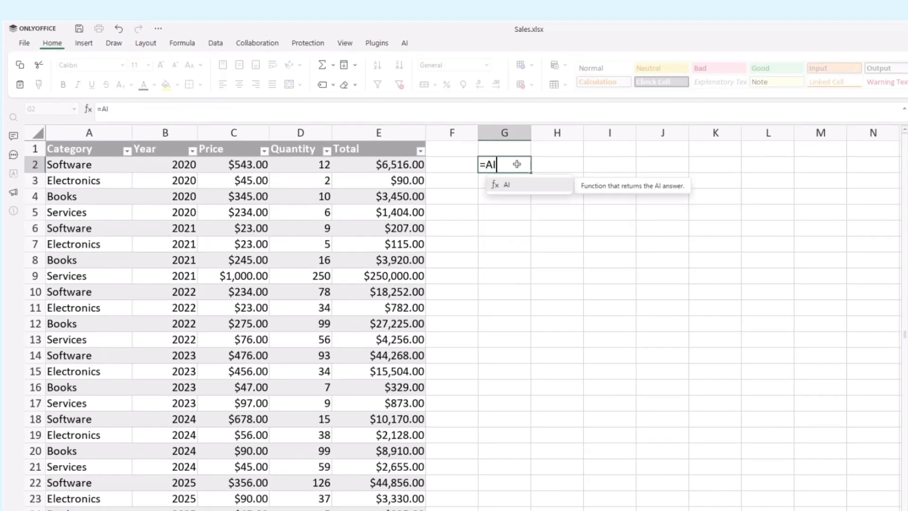
pyautogui.write('("")')
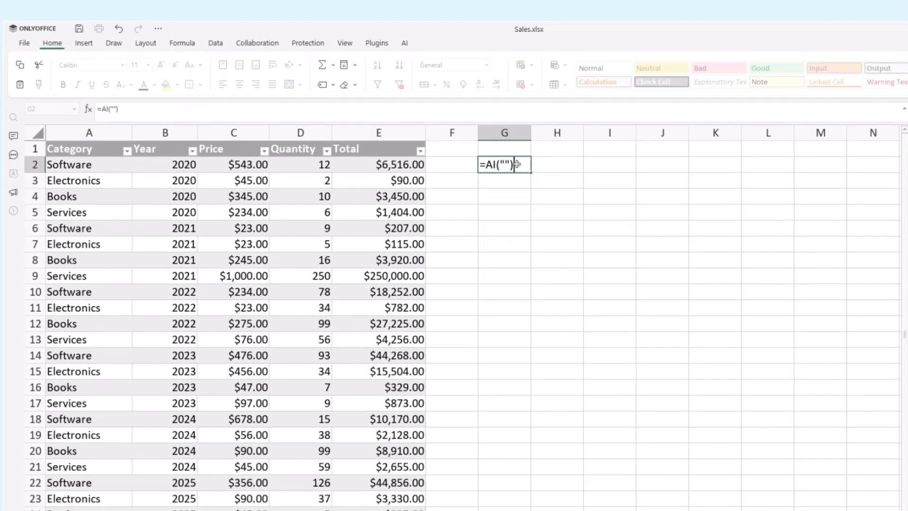
pyautogui.write('Sum up all Total in Table1 where Category column contains Electronics')
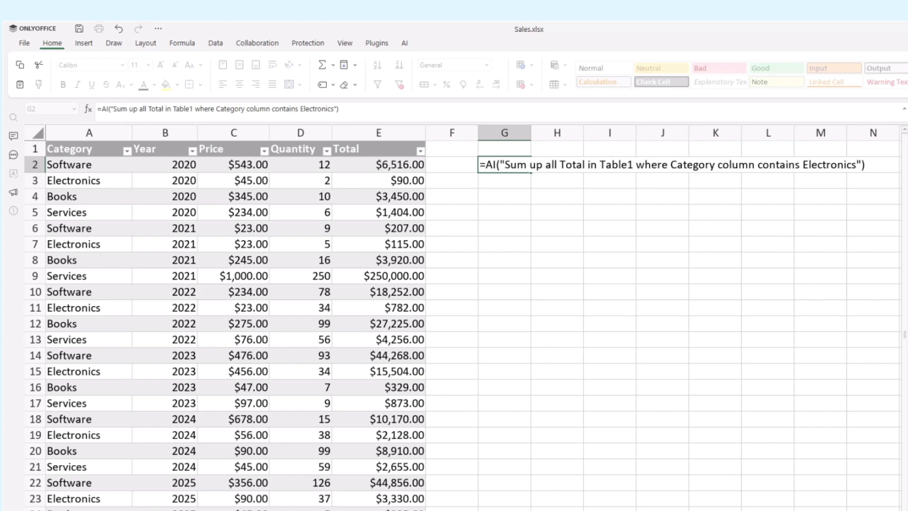
pyautogui.press('Enter')
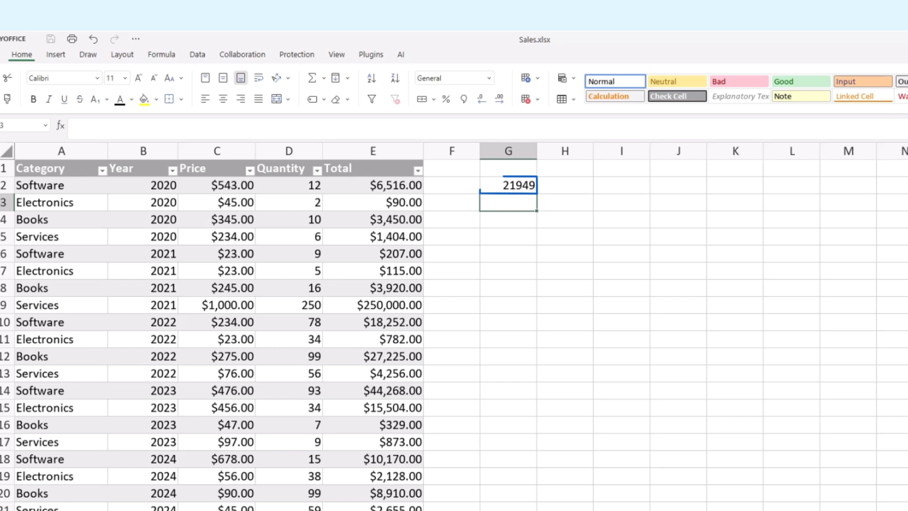
# - Write in G3 an AI formula summing Electronics Totals where Year contains 2021 and 2024
pyautogui.click(508, 185)
pyautogui.write('=AI')
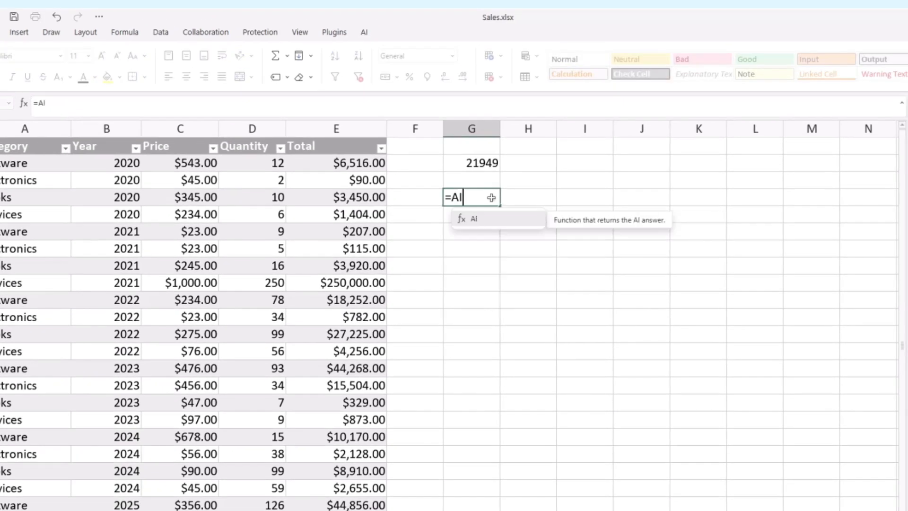
pyautogui.write('("Sum up all Total in Table1 where Category column contains Electronics, and where Year column contains 2021 and 2024")')
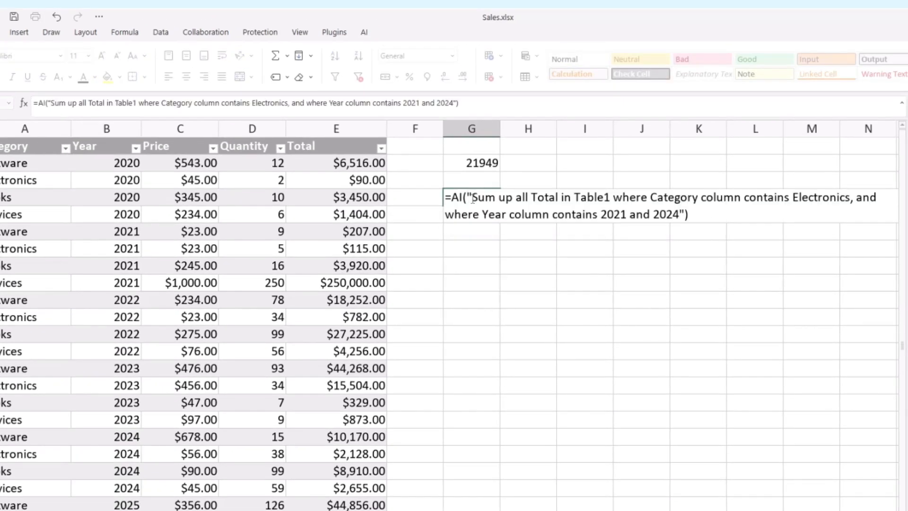